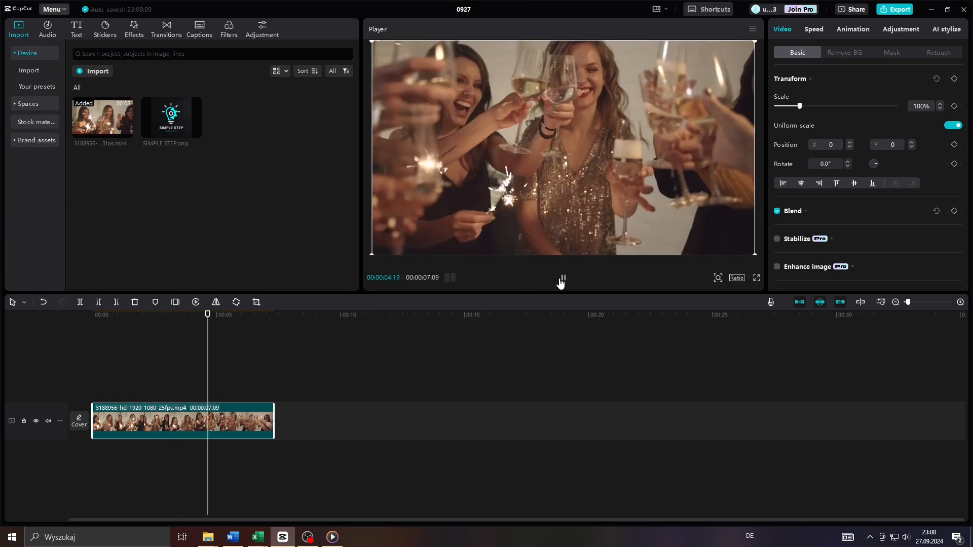
Pause playback of the party video clip in the preview
left_click(561, 278)
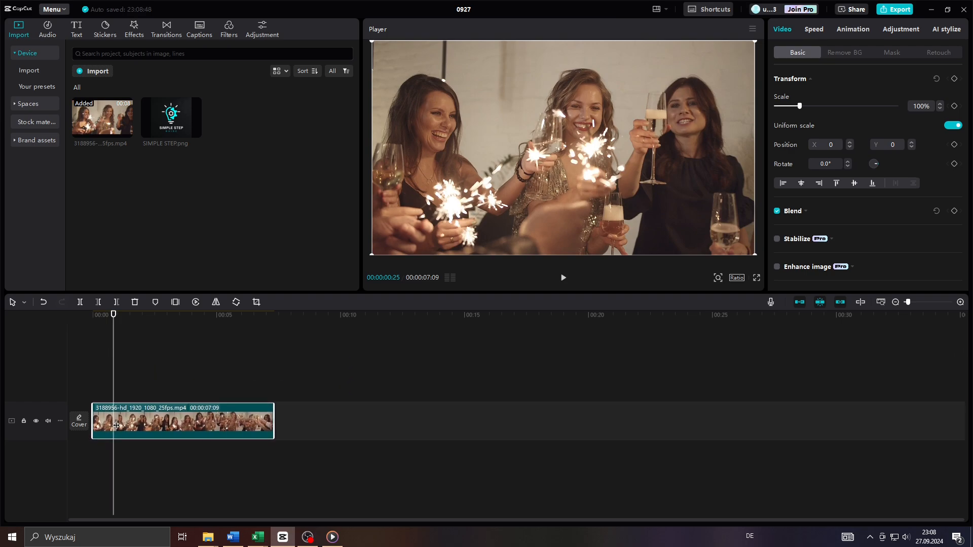
mouse_move(113, 116)
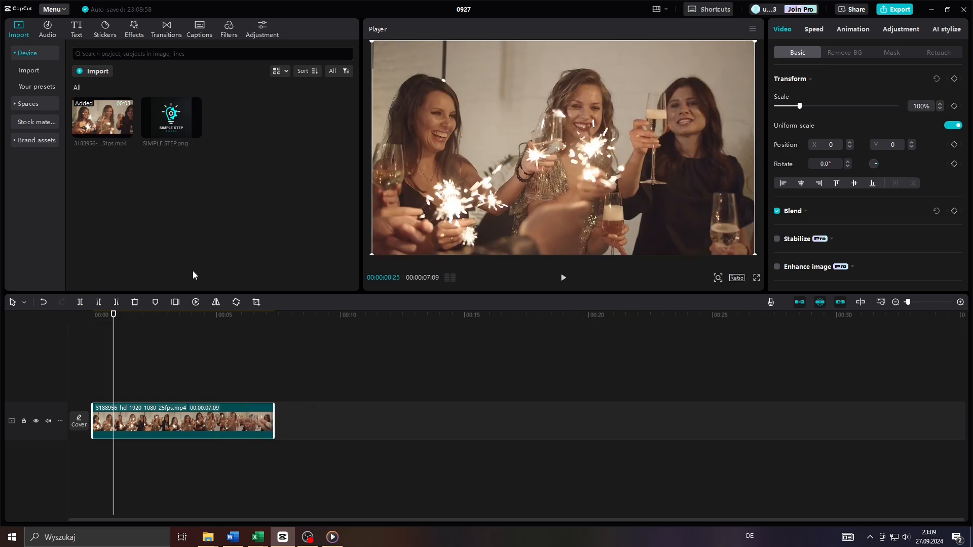
left_click(170, 116)
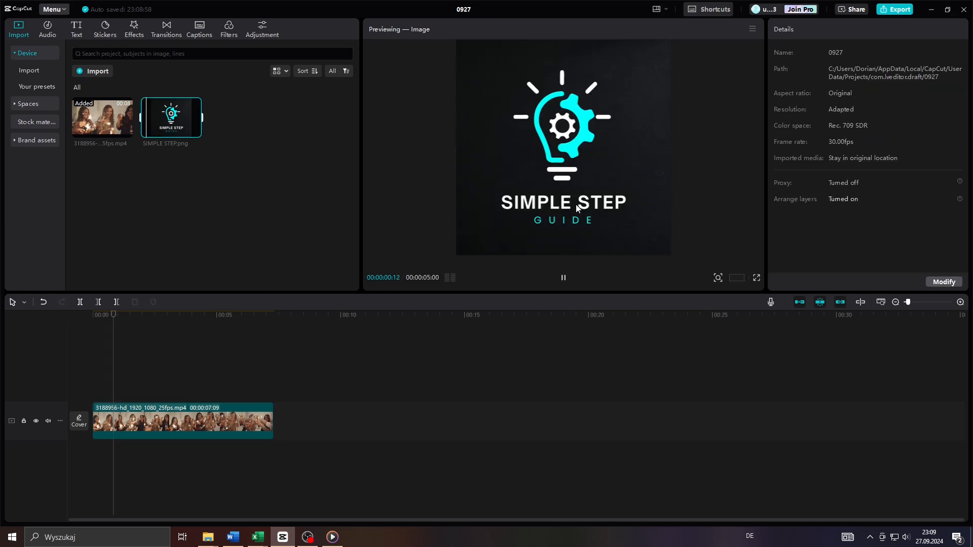
left_click(562, 277)
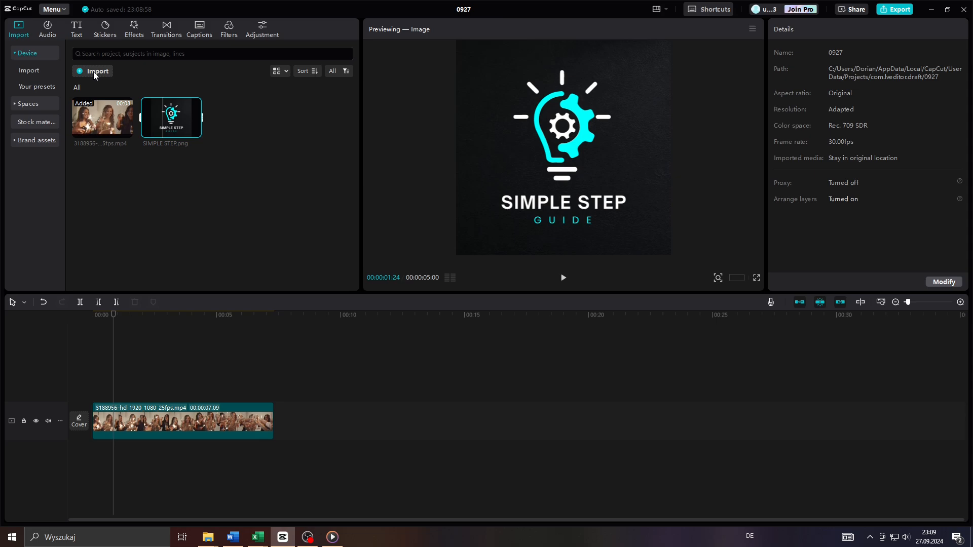
left_click(97, 71)
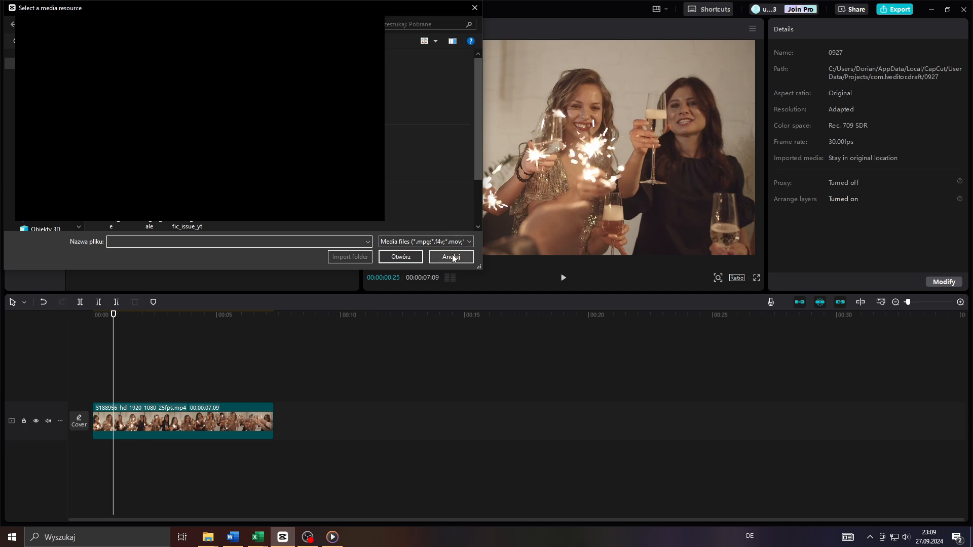
left_click(450, 256)
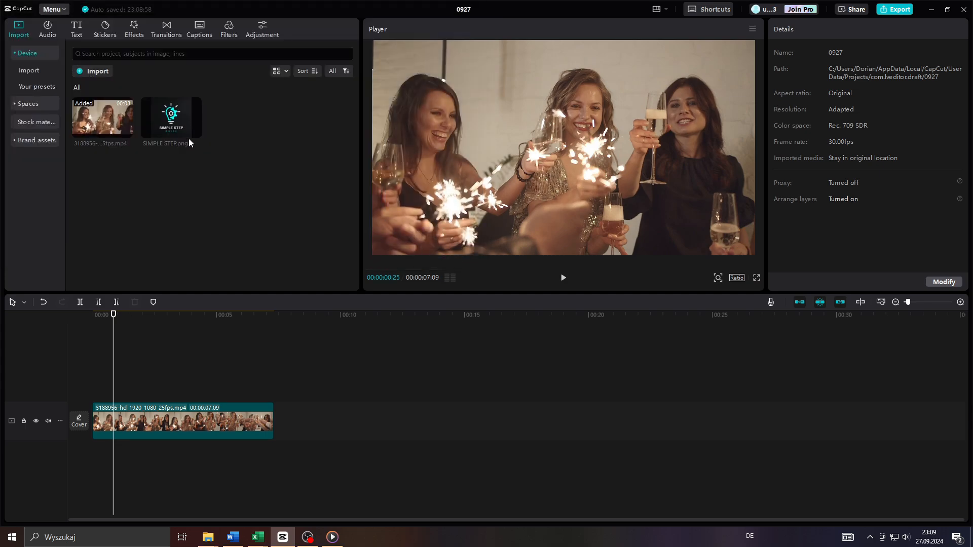
mouse_move(170, 121)
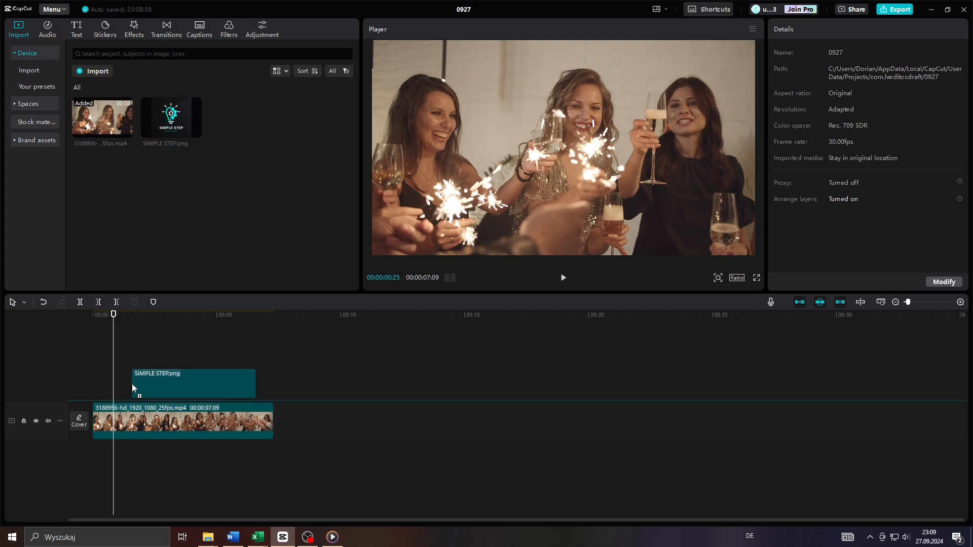
Drop SIMPLE STEP.png onto its own track above the party video clip
left_click(192, 383)
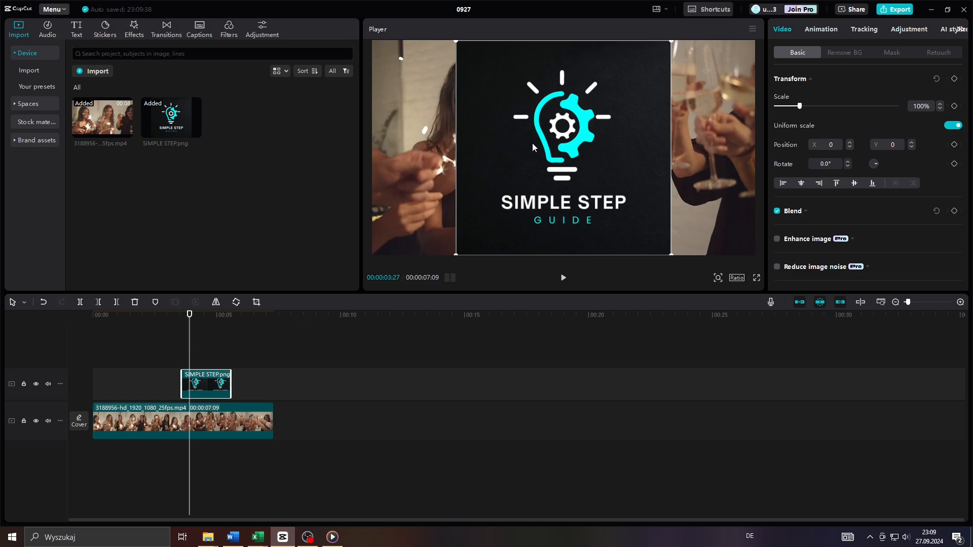
mouse_move(209, 380)
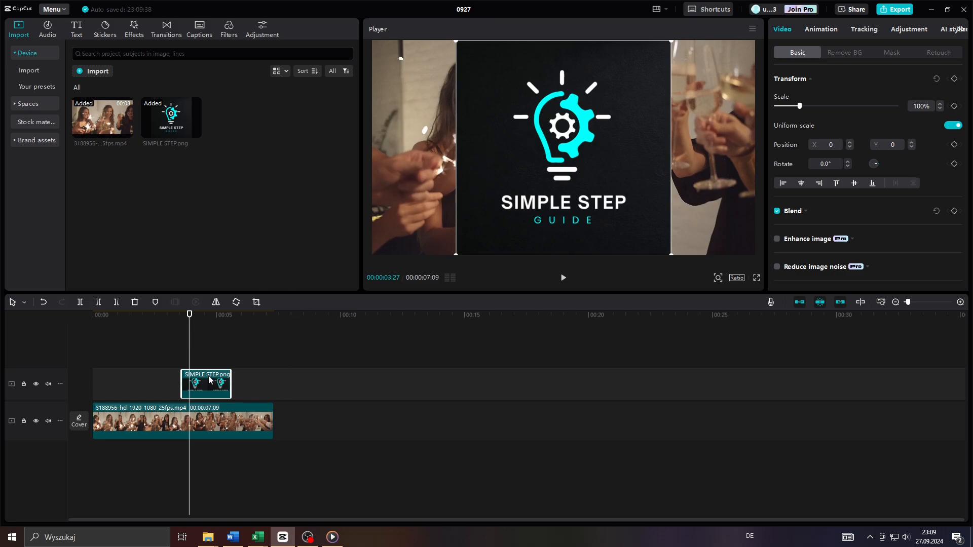
mouse_move(466, 46)
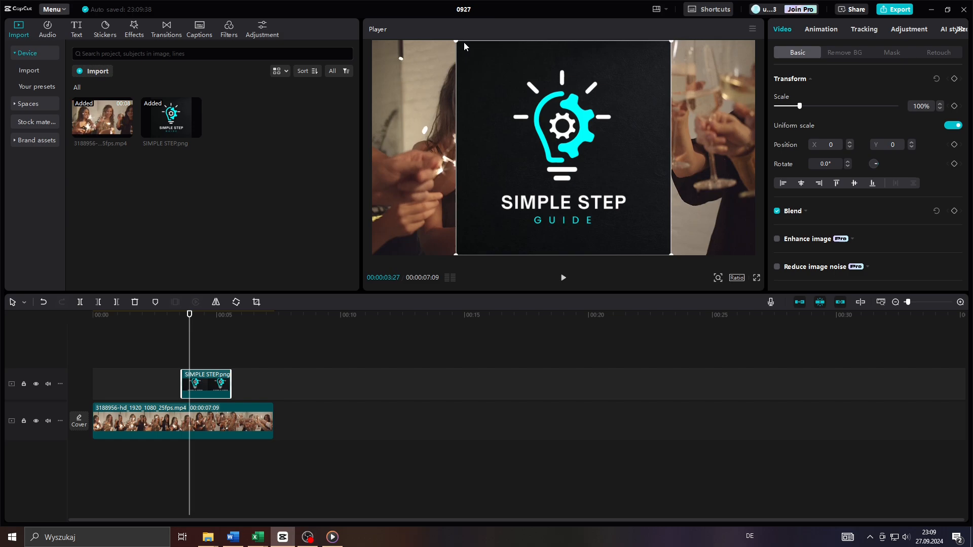